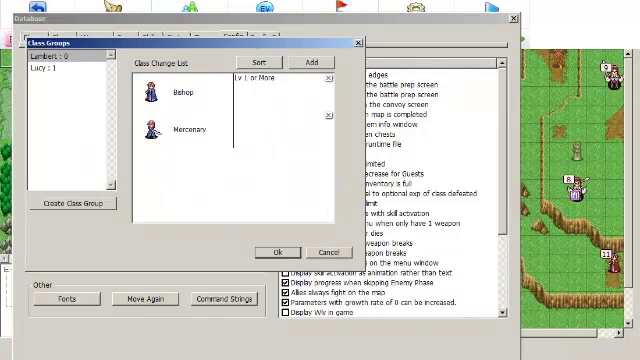
Make the Lambert class group require a Lord at level 10 or more
{"action": "left_click", "coordinate": [71, 202]}
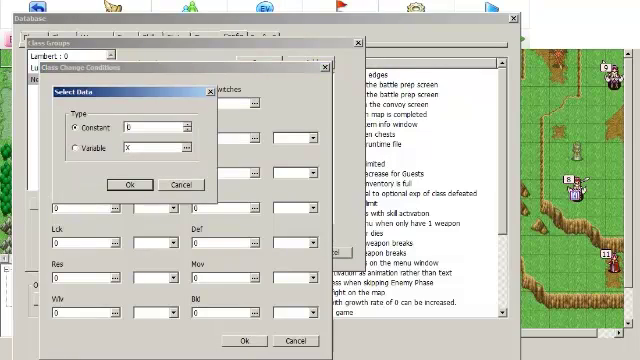
{"action": "left_click", "coordinate": [126, 185]}
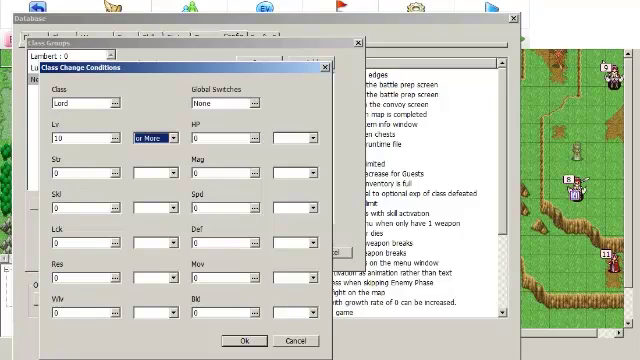
{"action": "left_click", "coordinate": [239, 341]}
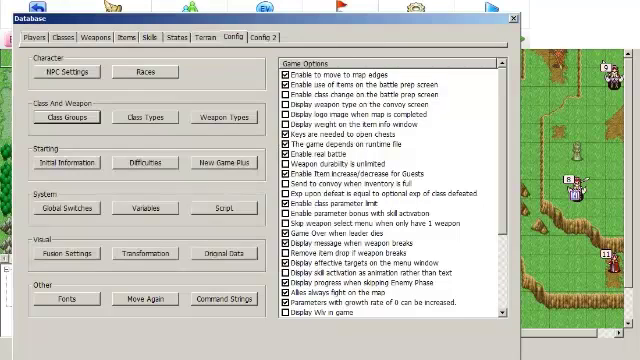
Check the battle prep class change option in Config, then review Nash's player data
{"action": "left_click", "coordinate": [28, 35]}
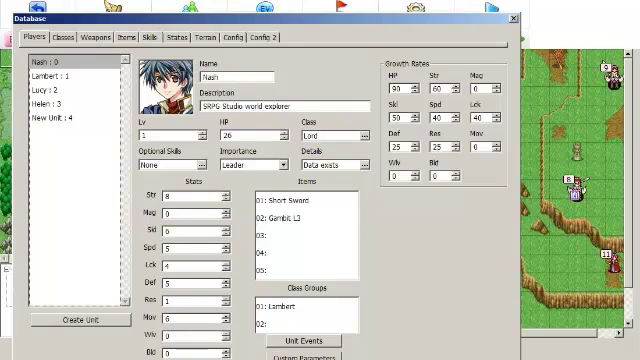
{"action": "left_click", "coordinate": [214, 38]}
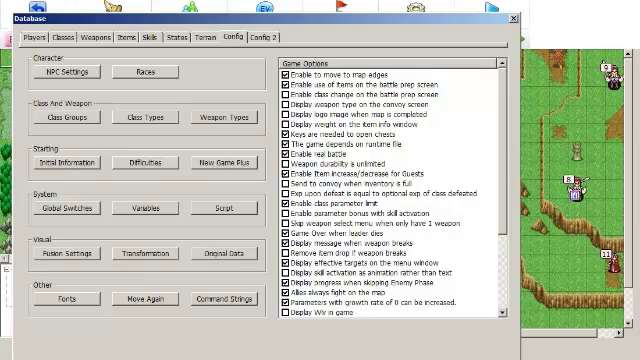
{"action": "left_click", "coordinate": [380, 91]}
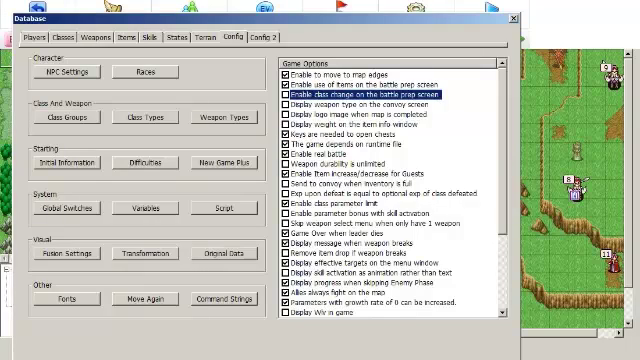
{"action": "left_click", "coordinate": [37, 37]}
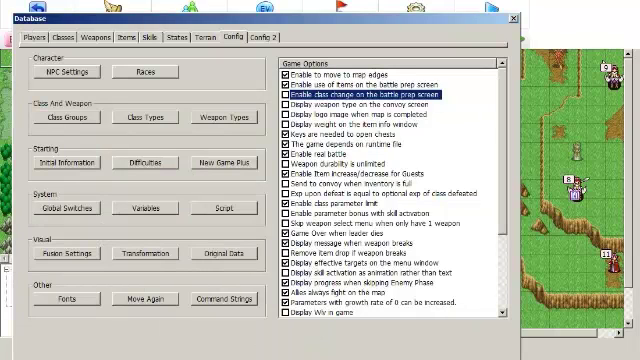
{"action": "left_click", "coordinate": [37, 37]}
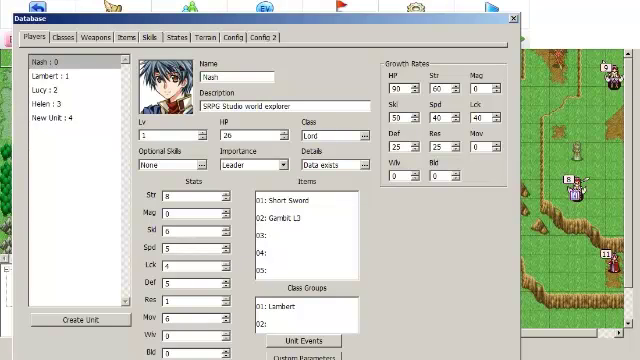
{"action": "left_click", "coordinate": [131, 39]}
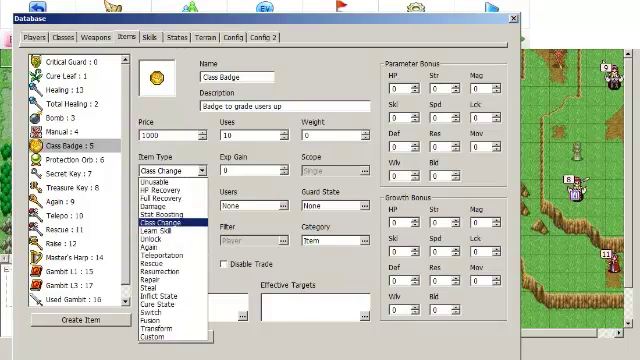
Make Class Badge a Class Change item for Lambert / Lucy groups, resetting level to 1
{"action": "left_click", "coordinate": [175, 210]}
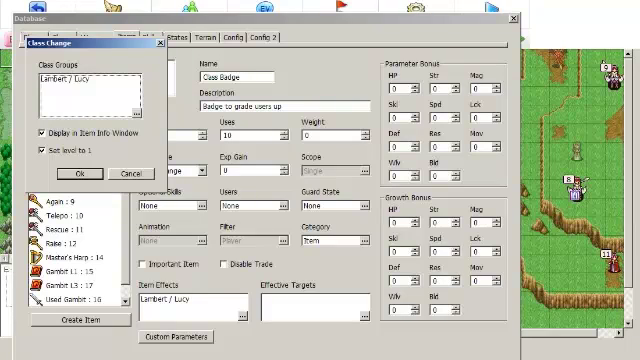
{"action": "left_click", "coordinate": [96, 173]}
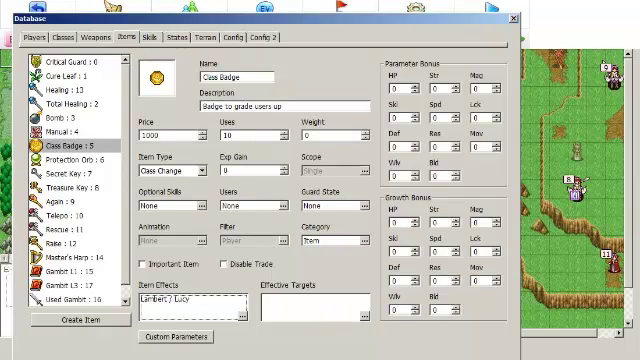
Open the map event's settings and start adding an event command
{"action": "left_click", "coordinate": [513, 17]}
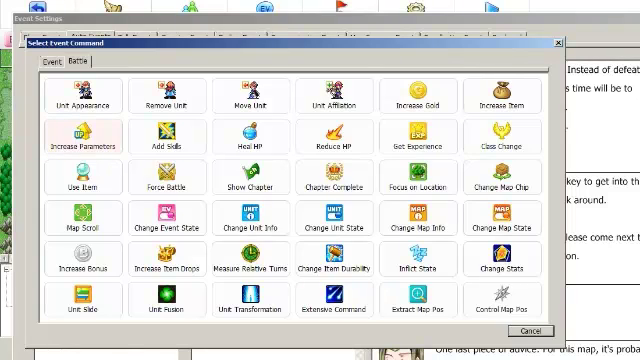
{"action": "left_click", "coordinate": [65, 145]}
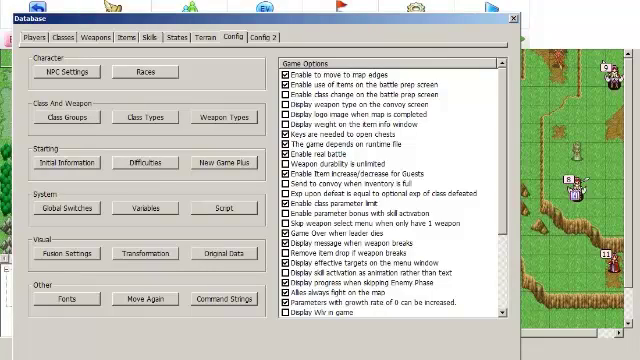
{"action": "left_click", "coordinate": [340, 204]}
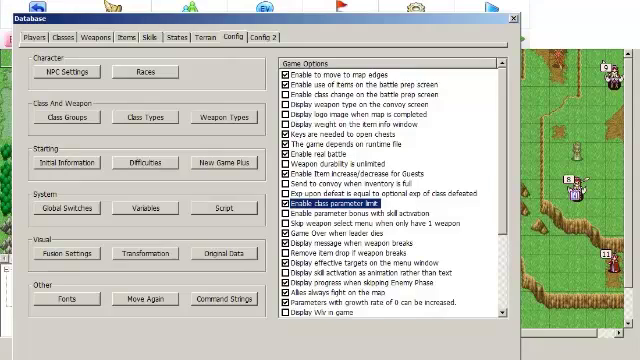
{"action": "left_click", "coordinate": [62, 32]}
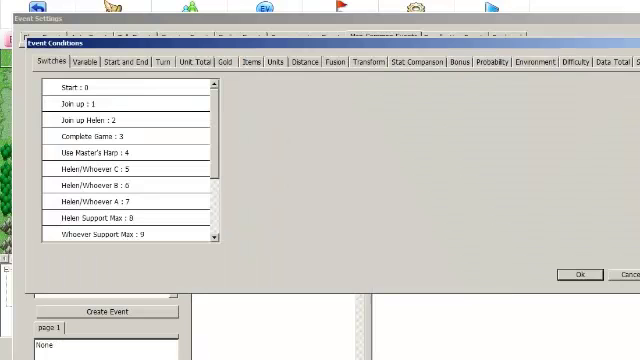
Add a unit event condition requiring level exactly 10 and the Lord class
{"action": "left_click", "coordinate": [271, 64]}
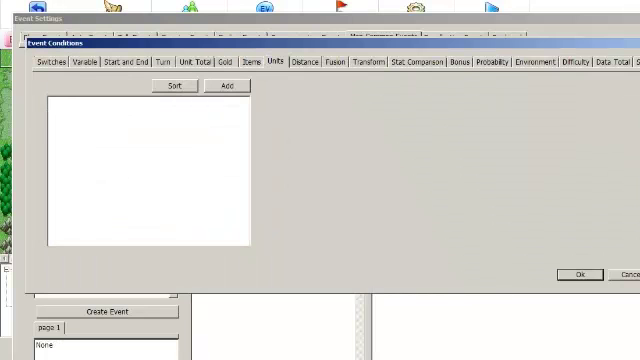
{"action": "left_click", "coordinate": [219, 89]}
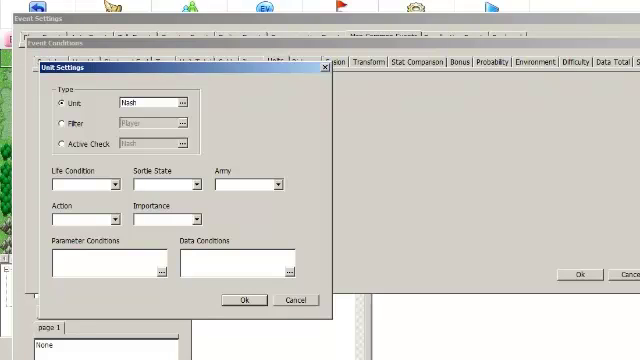
{"action": "left_click", "coordinate": [161, 270]}
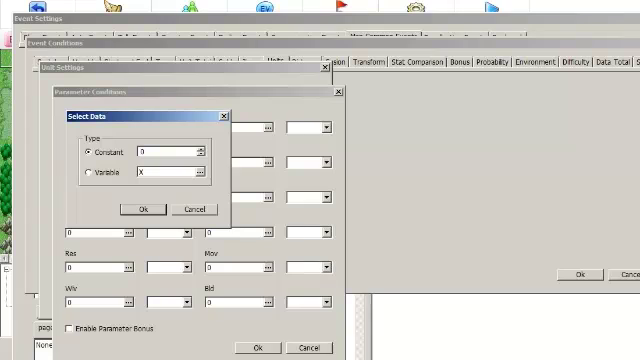
{"action": "left_click", "coordinate": [140, 209]}
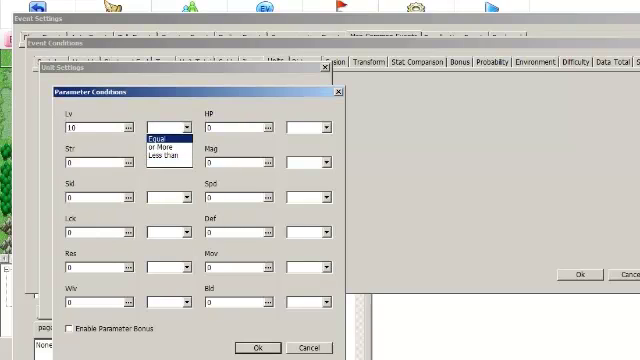
{"action": "left_click", "coordinate": [160, 130]}
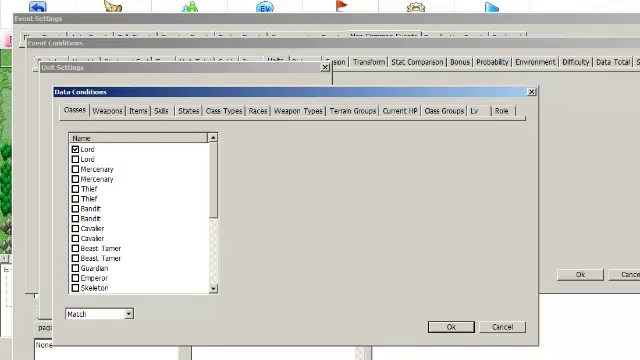
Confirm the Lord class data condition and the level 10 unit condition
{"action": "left_click", "coordinate": [447, 327]}
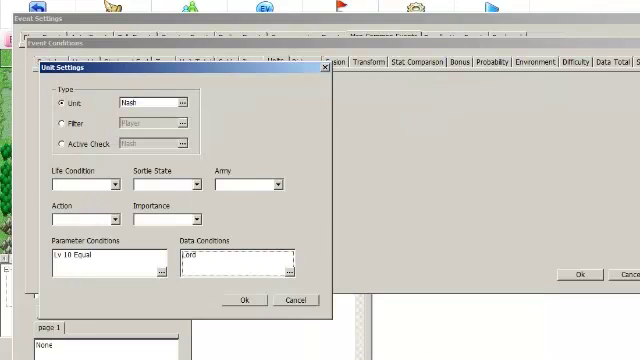
{"action": "left_click", "coordinate": [238, 299]}
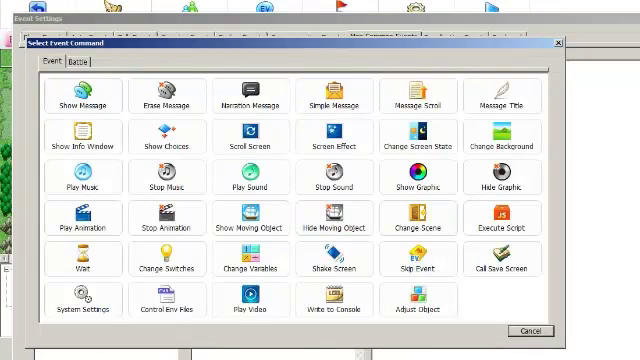
Add a Show Choices prompt: Class A on self switch A, Class B on self switch B
{"action": "left_click", "coordinate": [82, 98]}
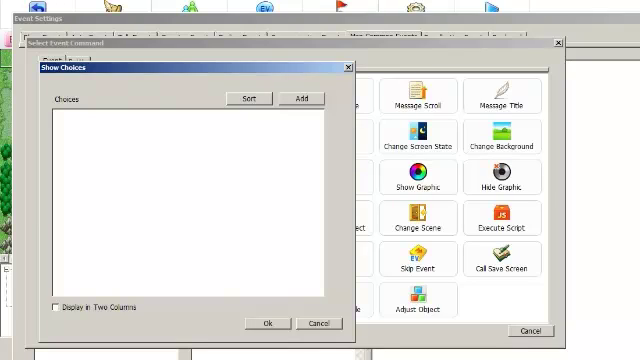
{"action": "left_click", "coordinate": [299, 97]}
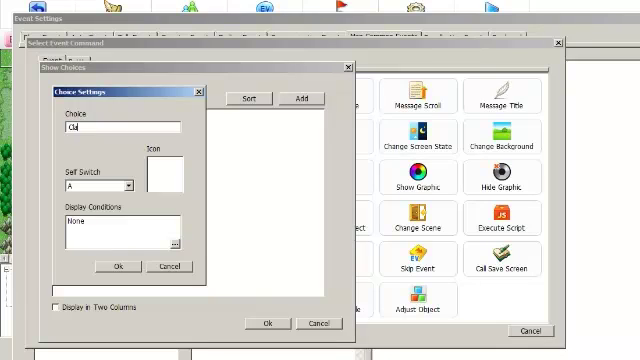
{"action": "type", "text": "Class A"}
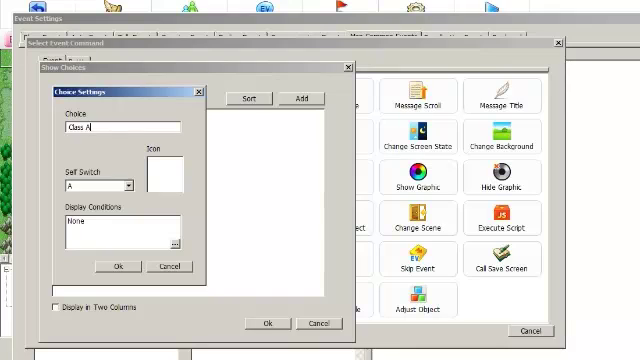
{"action": "left_click", "coordinate": [117, 266]}
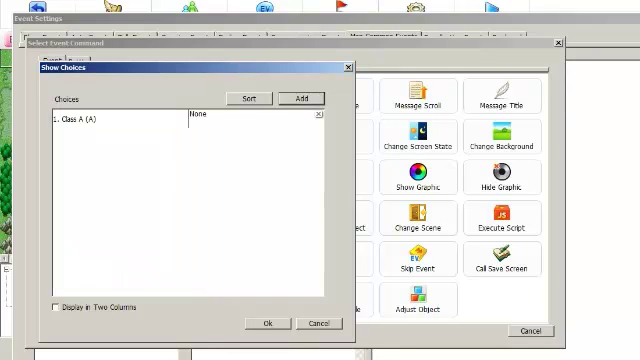
{"action": "double_click", "coordinate": [75, 117]}
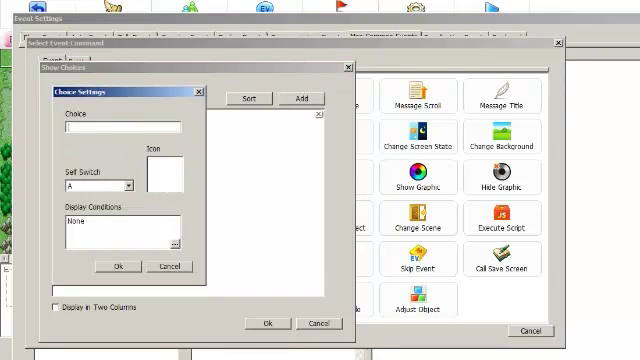
{"action": "left_click", "coordinate": [90, 185]}
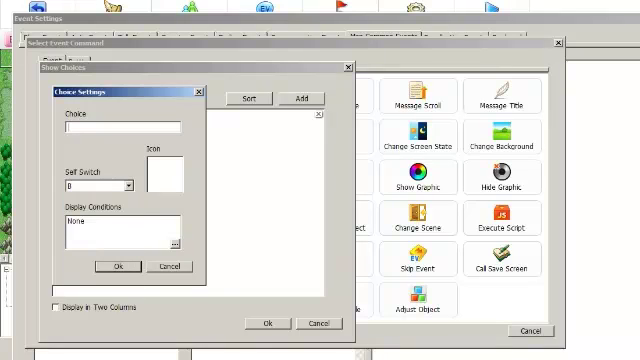
{"action": "type", "text": "Cd"}
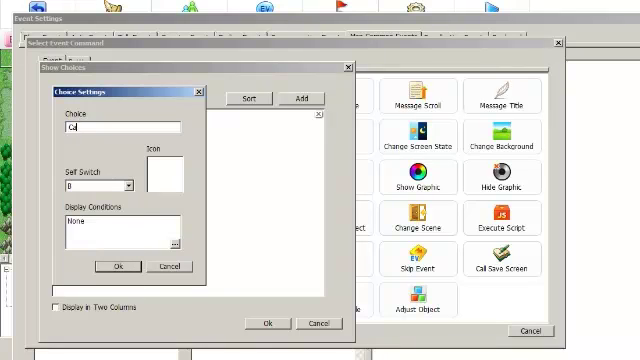
{"action": "type", "text": "Class B"}
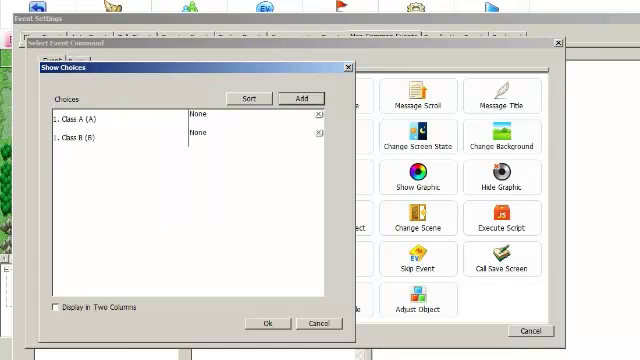
{"action": "left_click", "coordinate": [267, 323]}
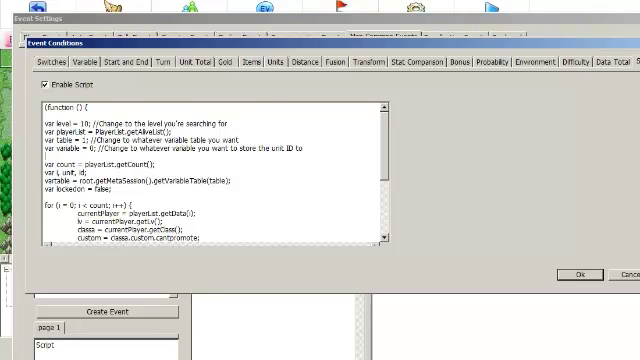
Review the level-10 script condition and accept it
{"action": "double_click", "coordinate": [109, 113]}
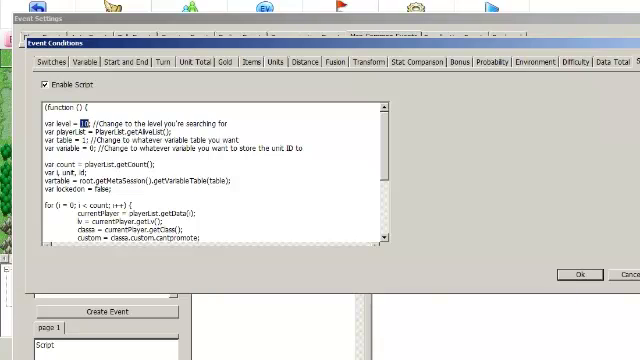
{"action": "scroll", "scroll_direction": "down", "scroll_amount": 3}
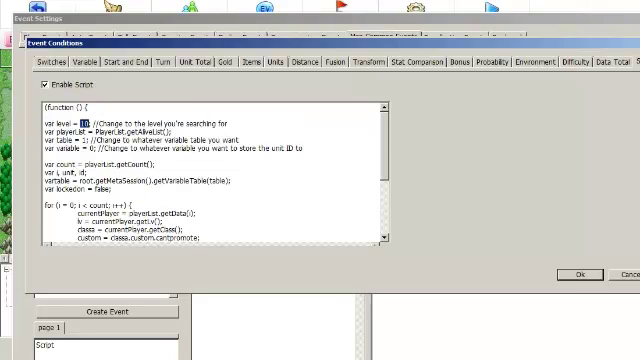
{"action": "scroll", "scroll_direction": "down", "scroll_amount": 3}
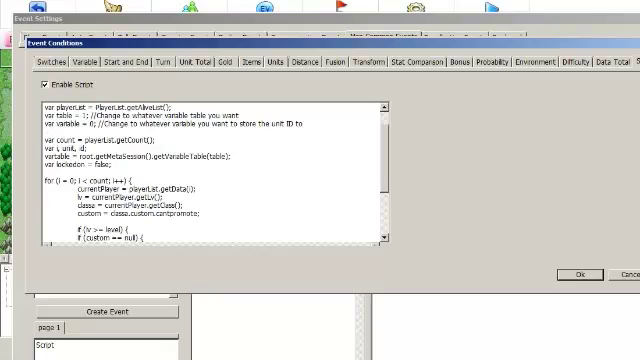
{"action": "scroll", "scroll_direction": "down", "scroll_amount": 3}
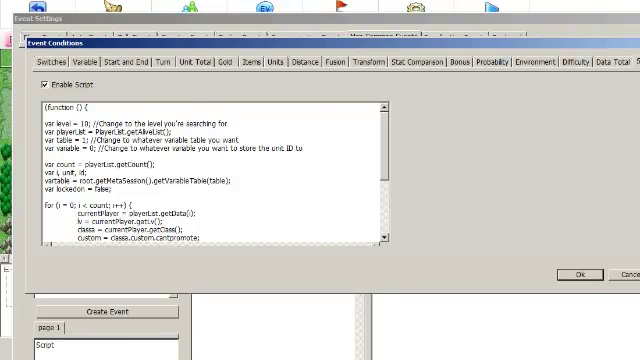
{"action": "left_click", "coordinate": [575, 273]}
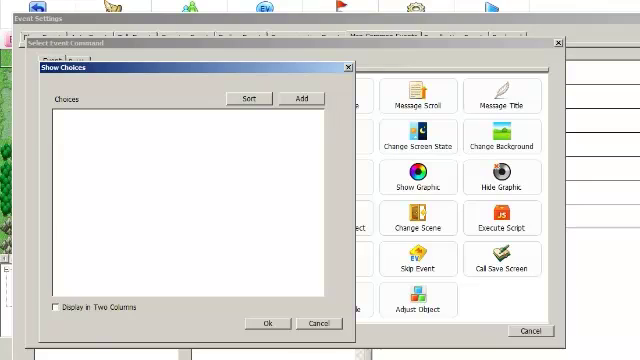
Add a Paladin choice shown only when the ID-variable unit is a Cavalier
{"action": "left_click", "coordinate": [296, 97]}
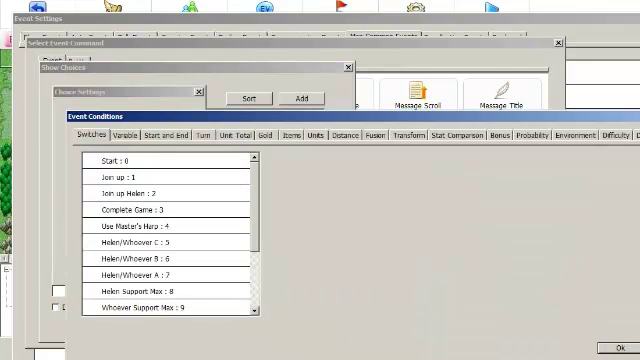
{"action": "left_click", "coordinate": [316, 136]}
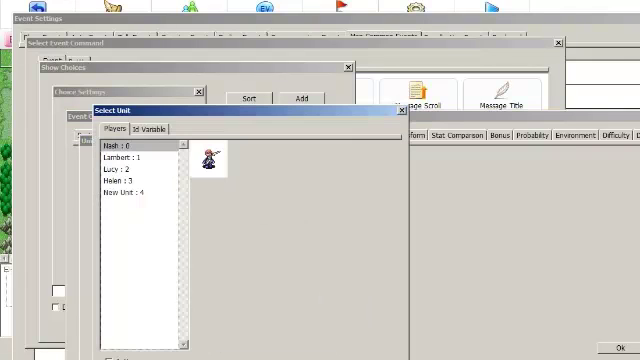
{"action": "left_click", "coordinate": [153, 128]}
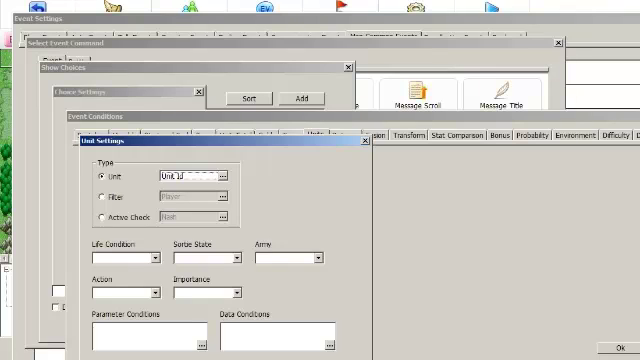
{"action": "left_click", "coordinate": [222, 173]}
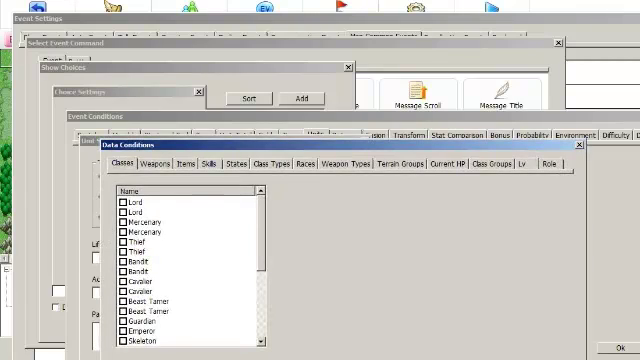
{"action": "left_click", "coordinate": [121, 281]}
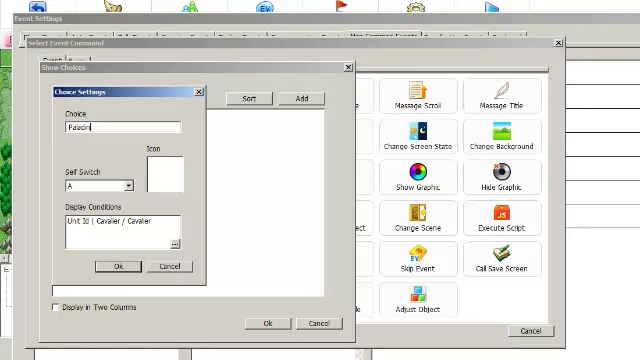
{"action": "left_click", "coordinate": [115, 267]}
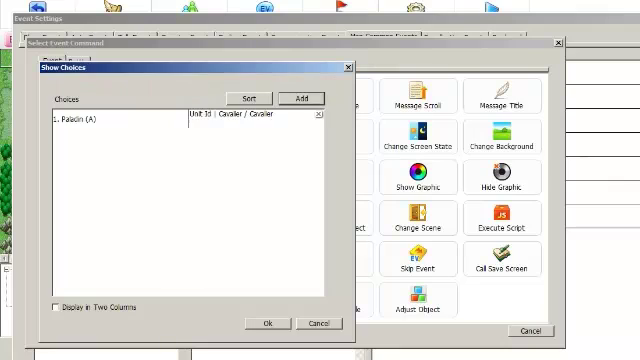
{"action": "left_click", "coordinate": [265, 323]}
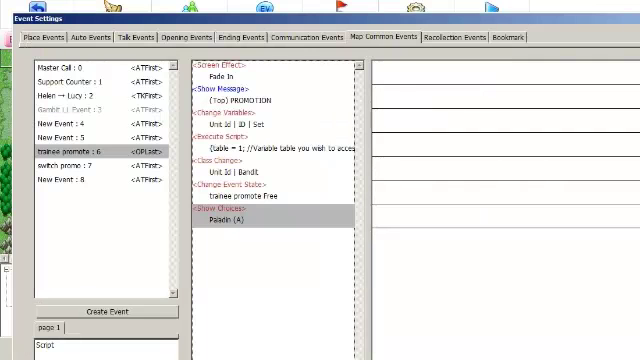
{"action": "double_click", "coordinate": [234, 162]}
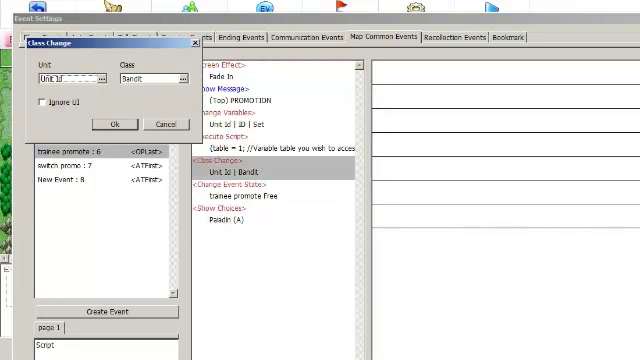
{"action": "left_click", "coordinate": [115, 124]}
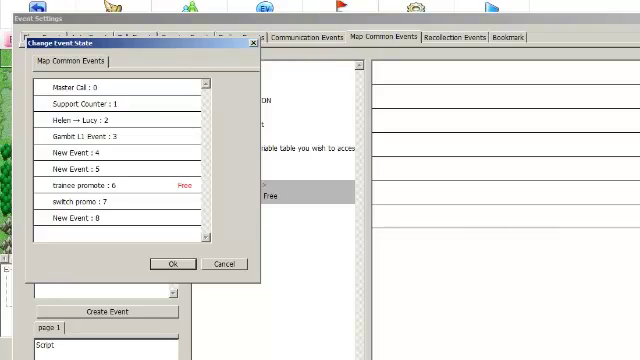
{"action": "left_click", "coordinate": [172, 263]}
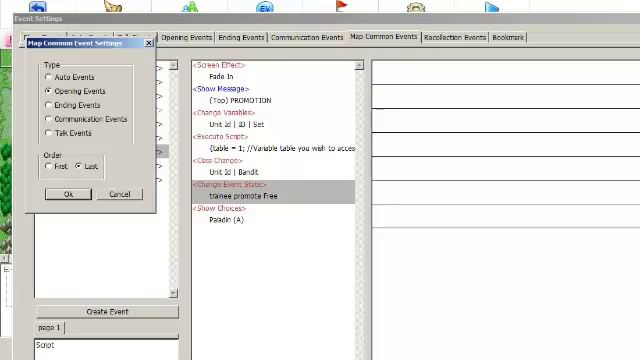
{"action": "left_click", "coordinate": [66, 194]}
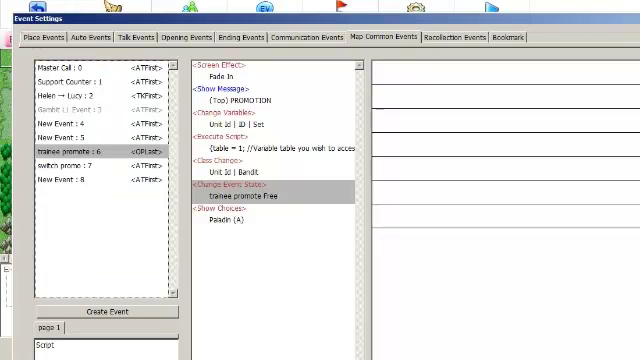